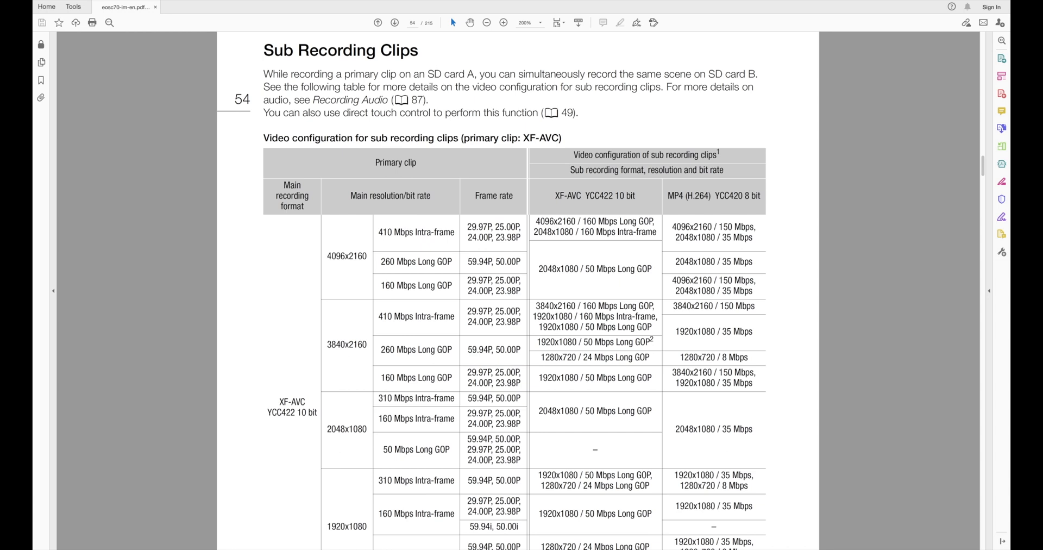
Navigate the C70 manual to the Proxy Clips page and zoom in on the proxy configuration table.
scroll("down", 3)
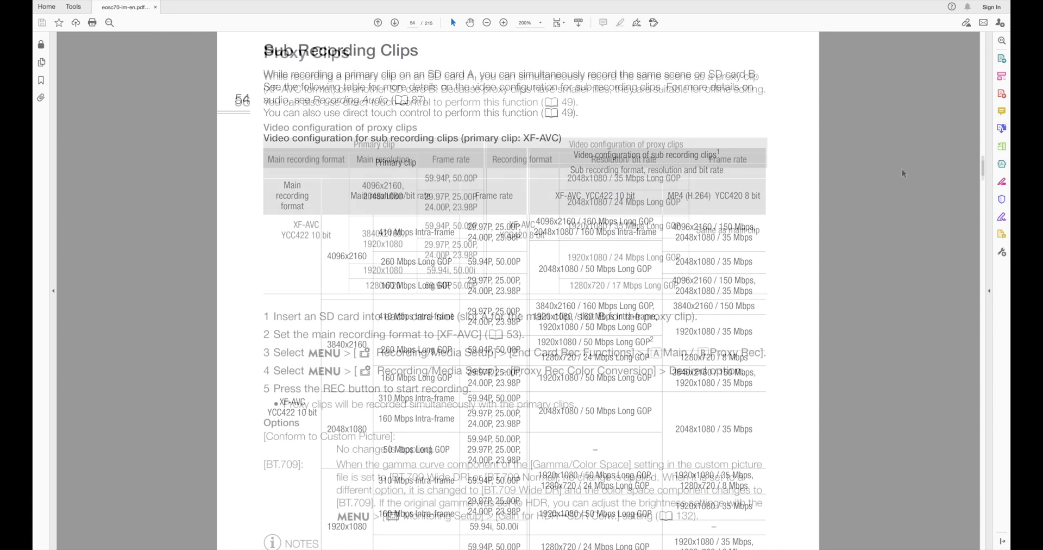
left_click(395, 22)
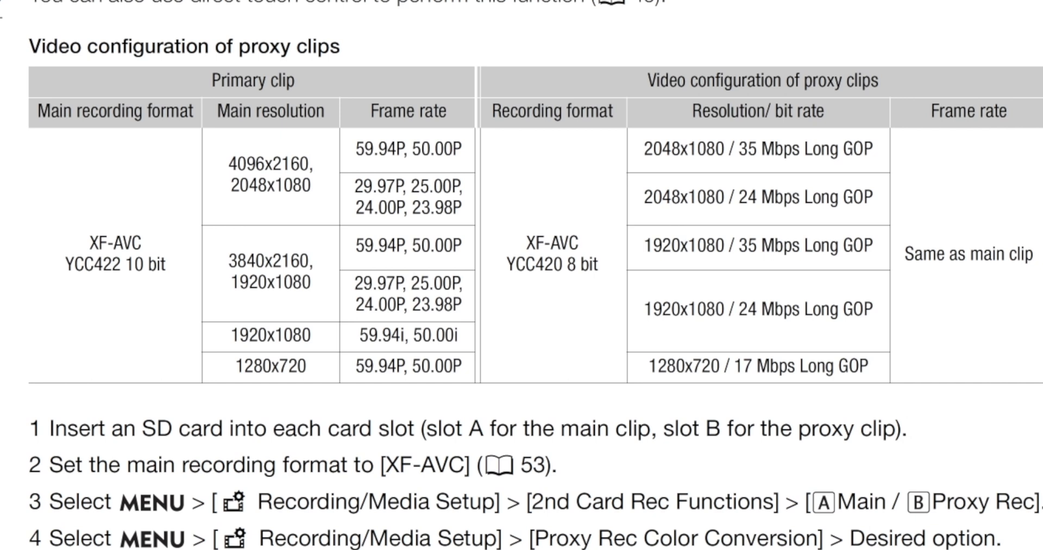
left_click(487, 22)
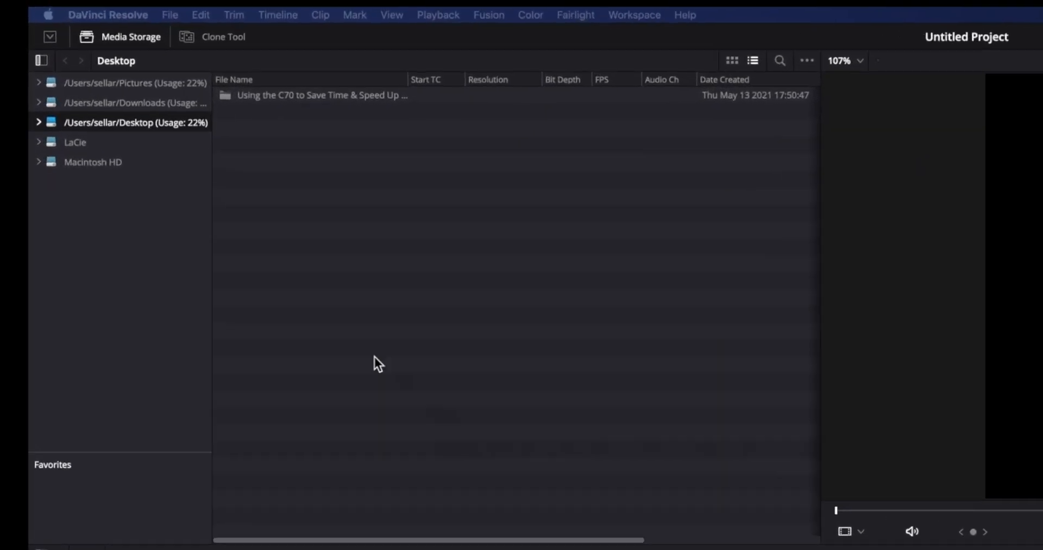
From the Desktop C70 folder's _Shot 3, select CANON.MXF and MixPre-003.WAV and add them to the project.
left_click(39, 122)
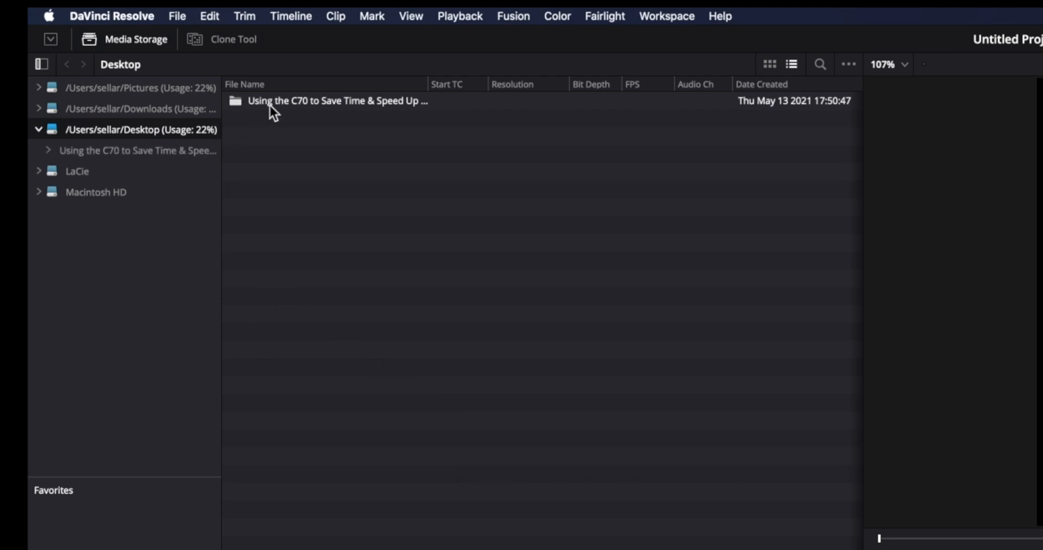
left_click(84, 275)
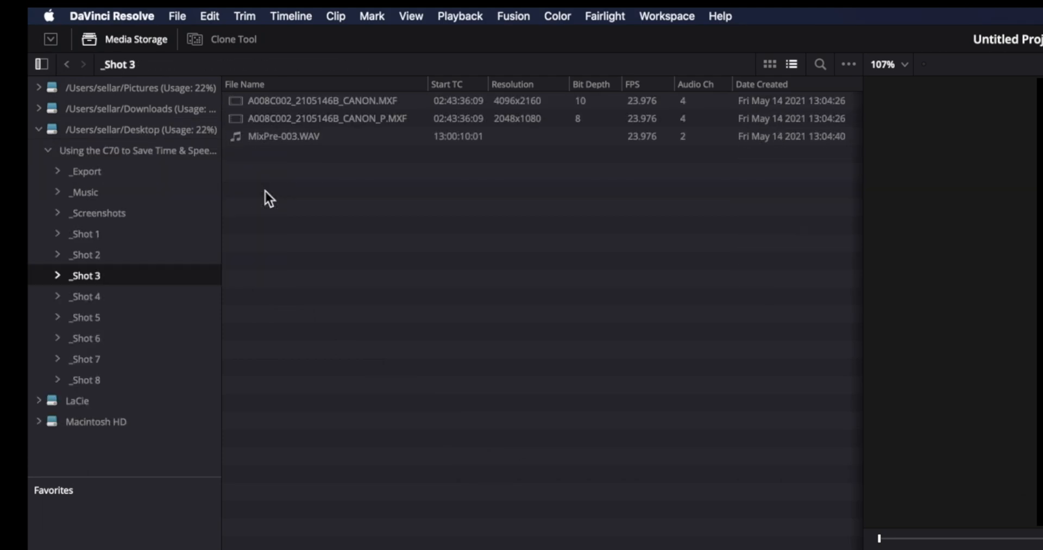
left_click(323, 101)
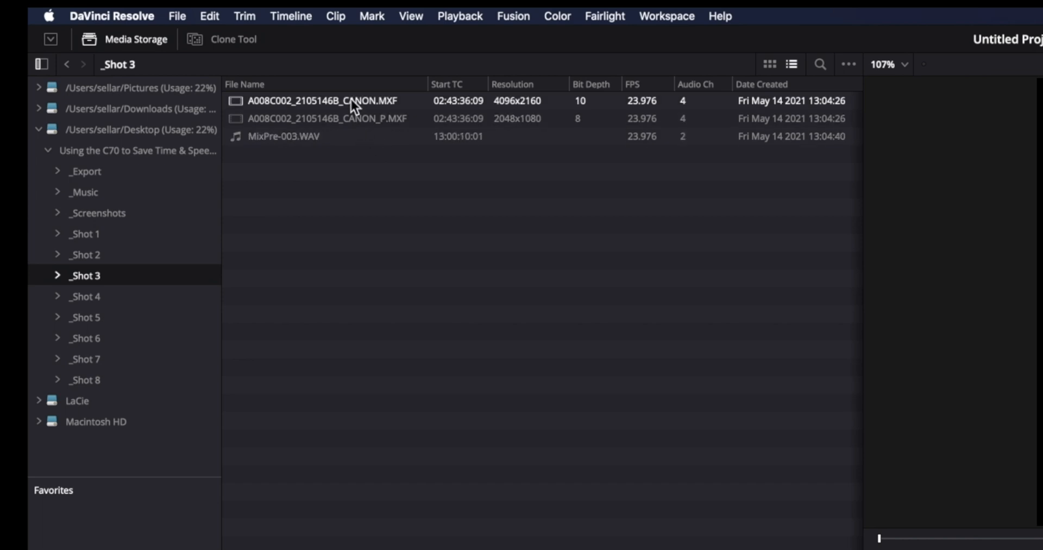
left_click(325, 117)
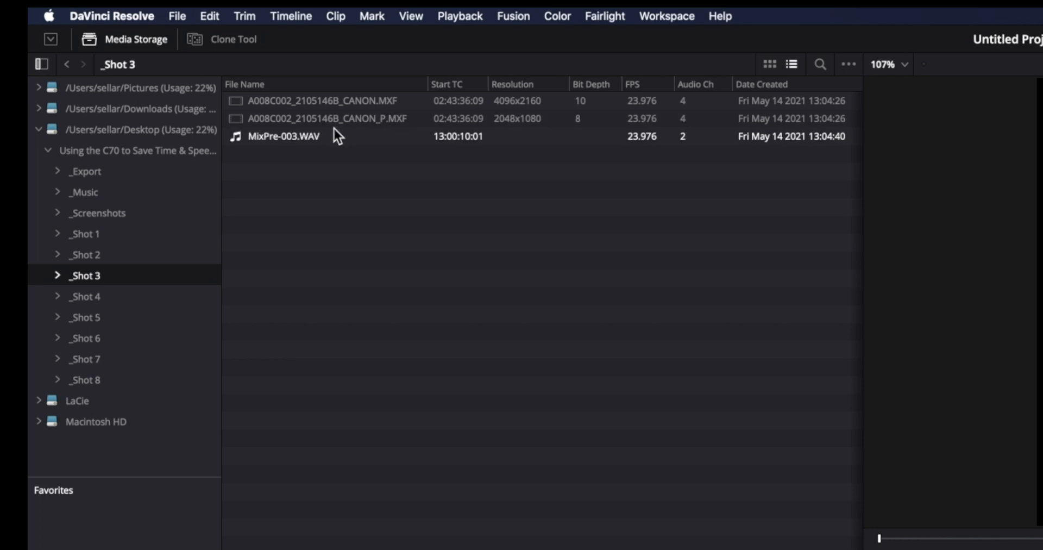
mouse_move(325, 143)
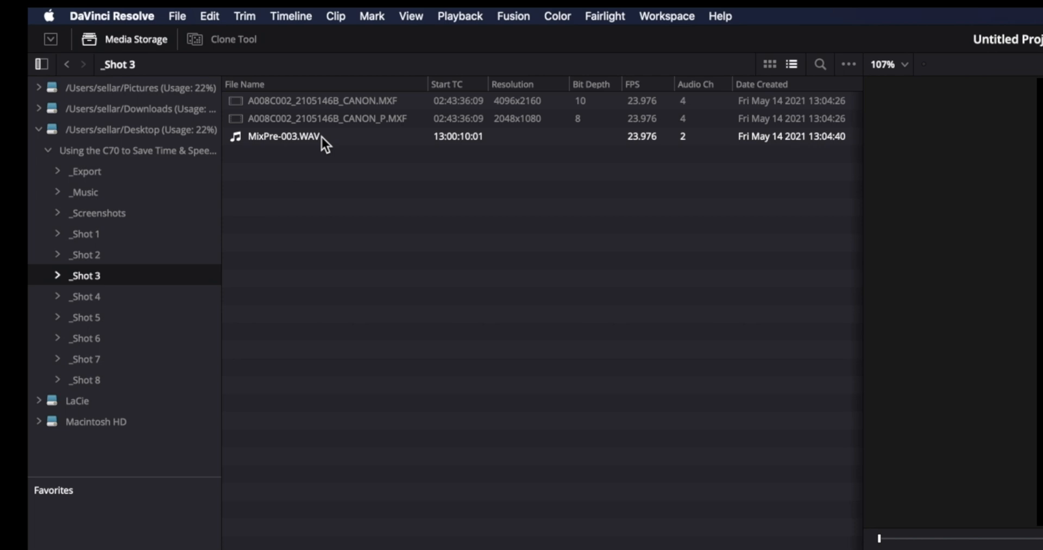
left_click(324, 101)
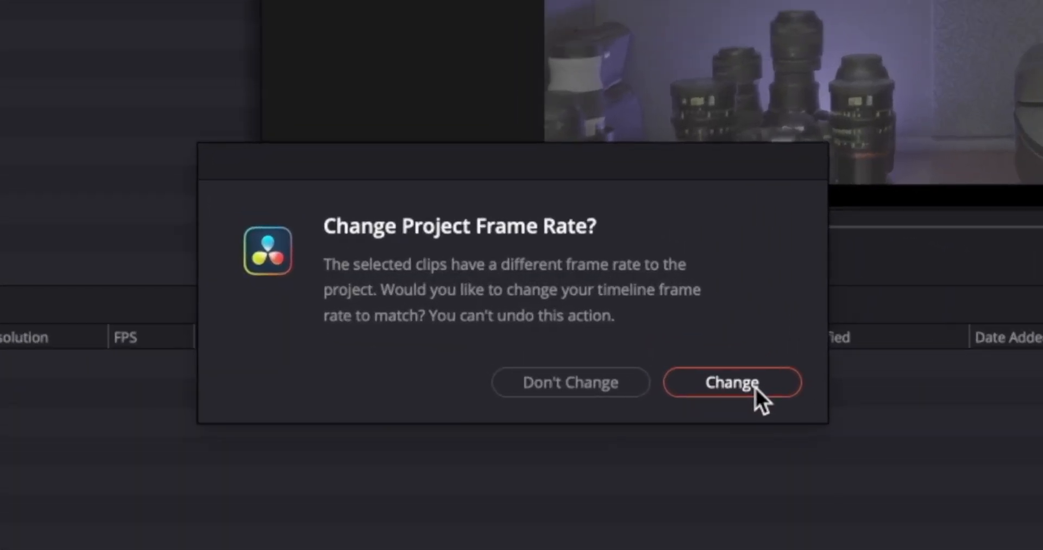
Accept the frame rate change and auto-sync the Canon clip with MixPre-003.WAV based on waveform.
left_click(731, 383)
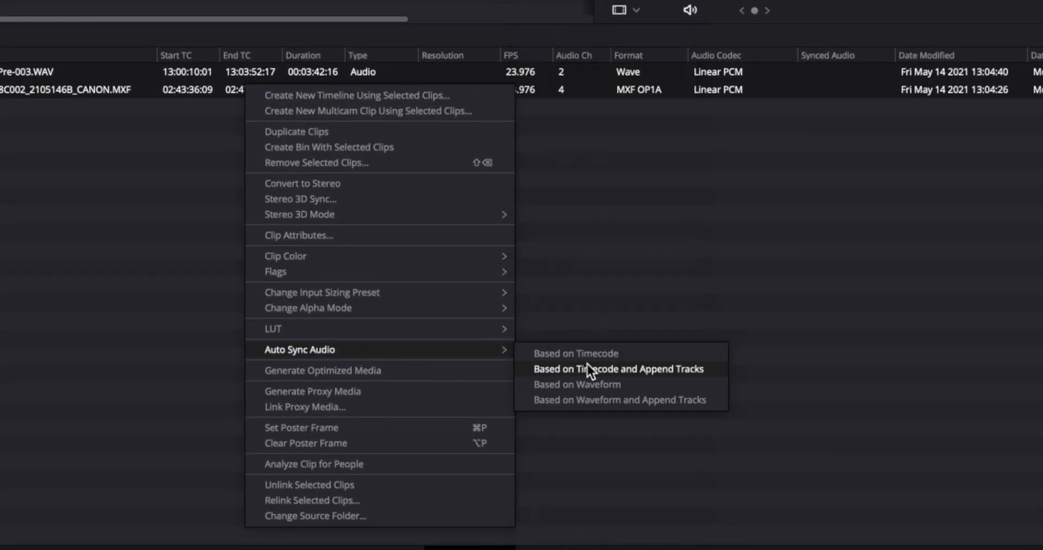
mouse_move(591, 384)
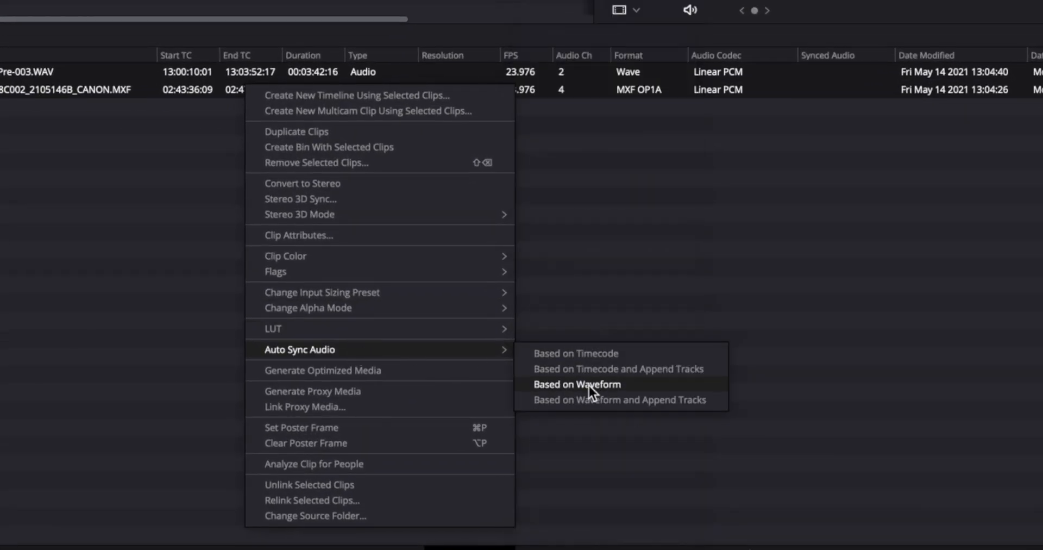
left_click(576, 384)
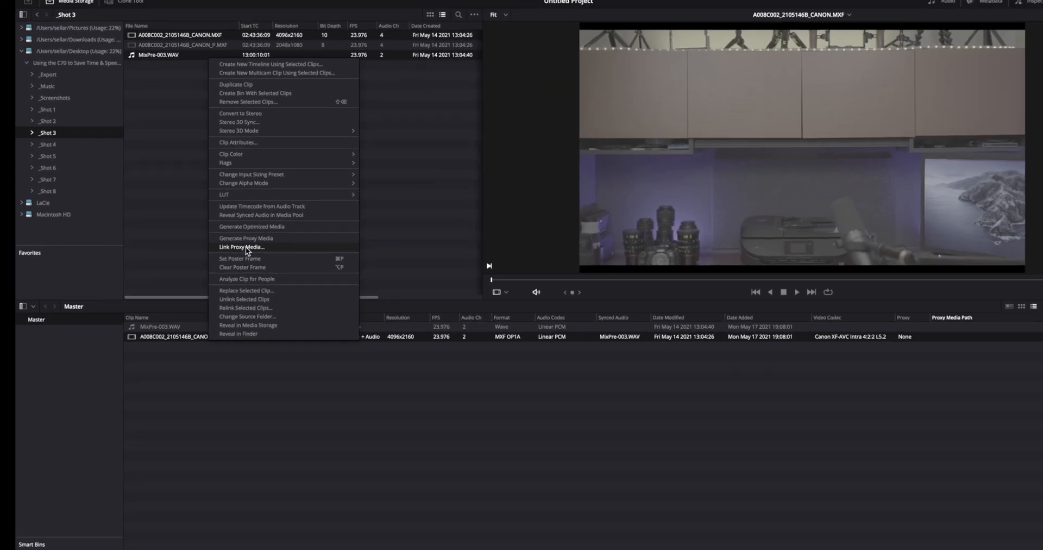
Link the _P.MXF 2048x1080 proxy from _Shot 3 to the 4K Canon clip.
left_click(241, 247)
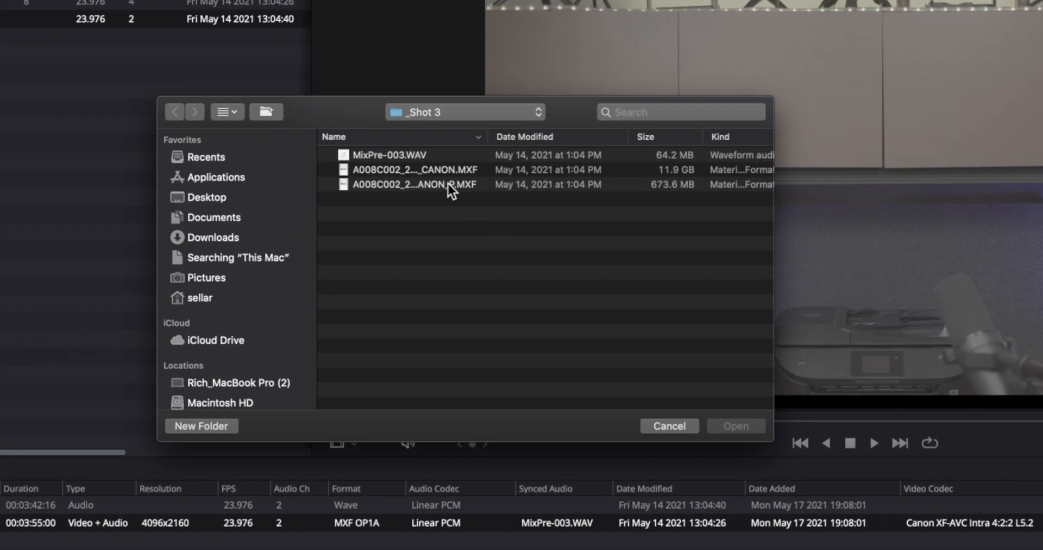
left_click(413, 184)
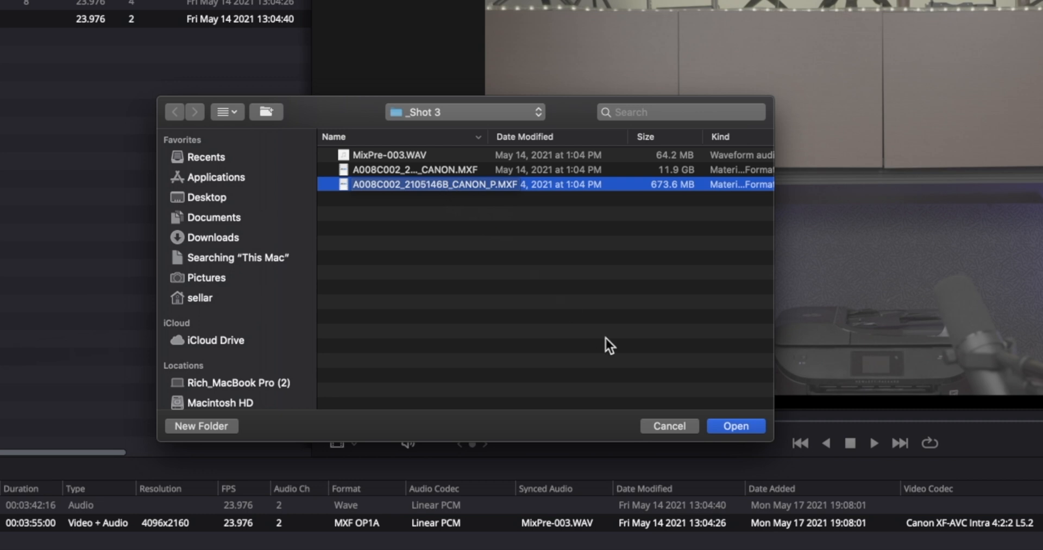
left_click(736, 424)
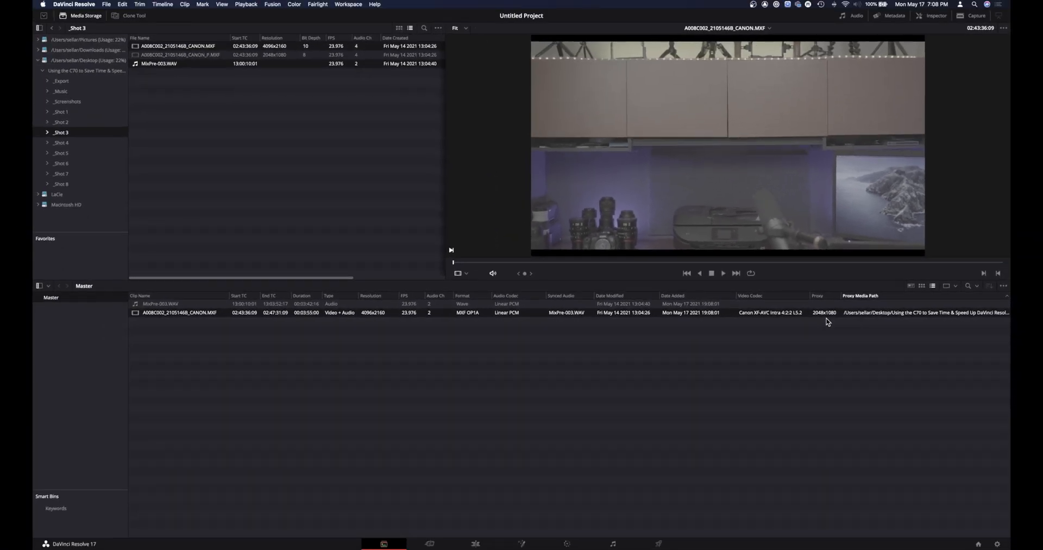
Place the synced Canon clip on a timeline on the Edit page.
left_click(475, 543)
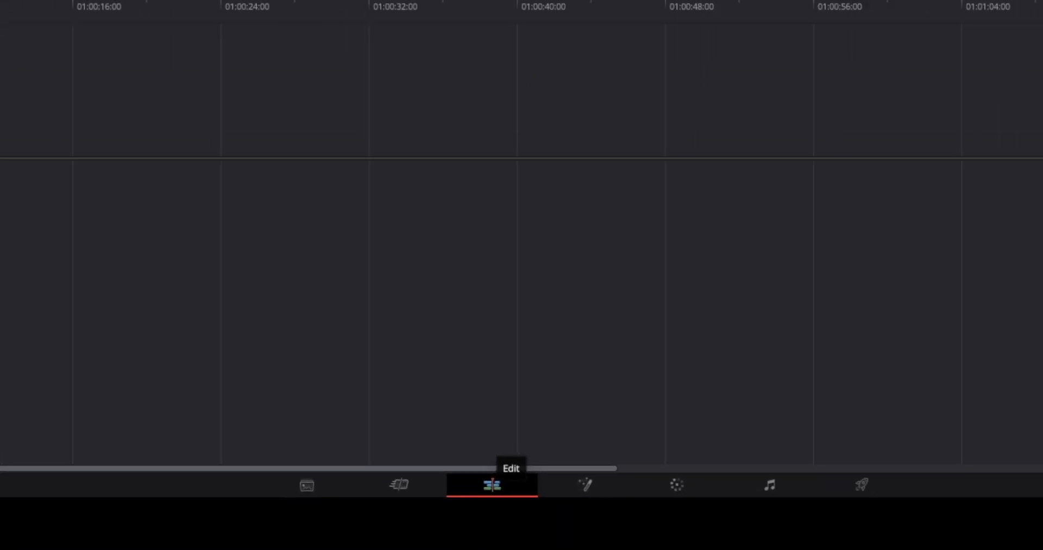
left_click(493, 484)
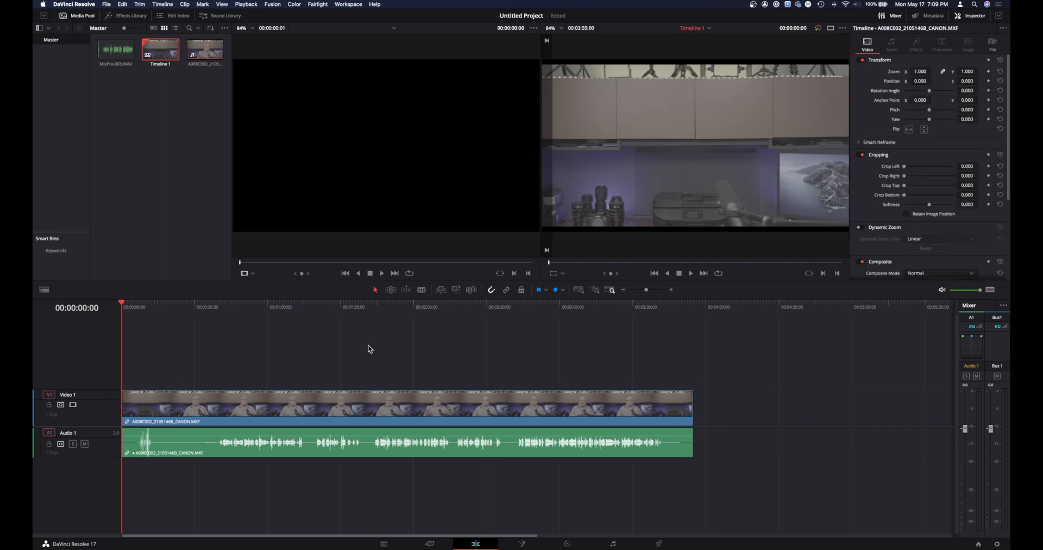
mouse_move(306, 306)
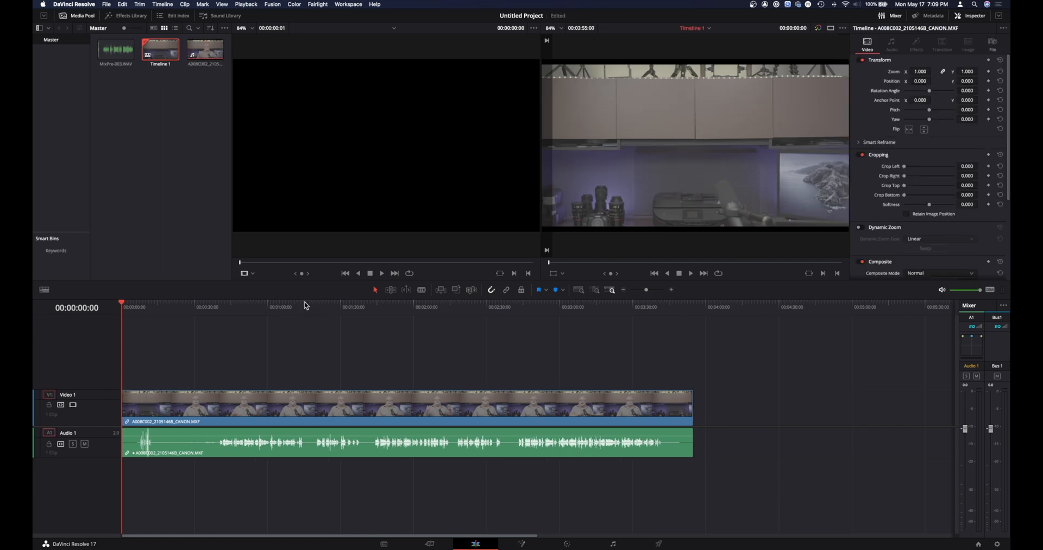
In Project Settings set the timeline resolution to 4096 x 2160 DCI and save.
left_click(255, 4)
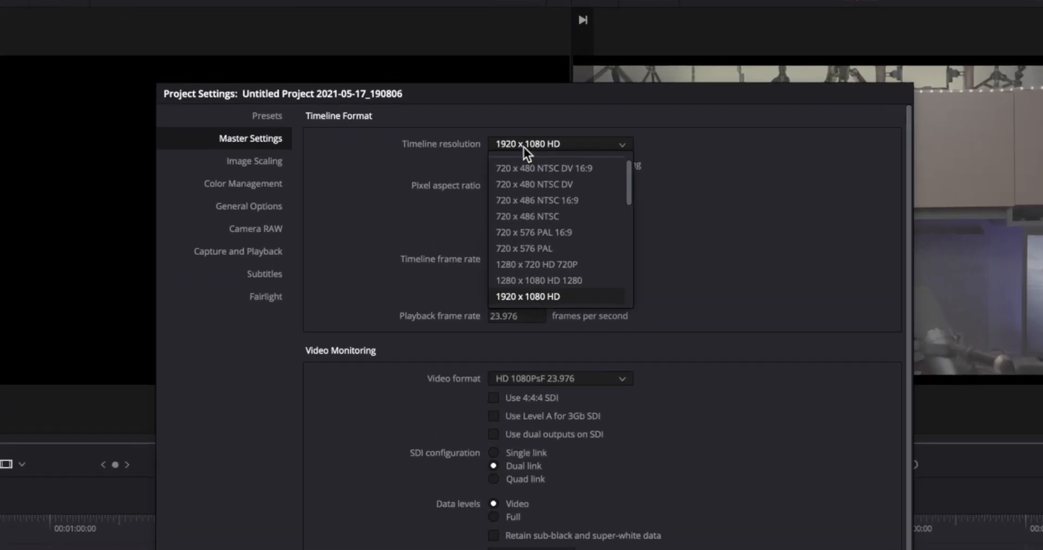
scroll("down", 3)
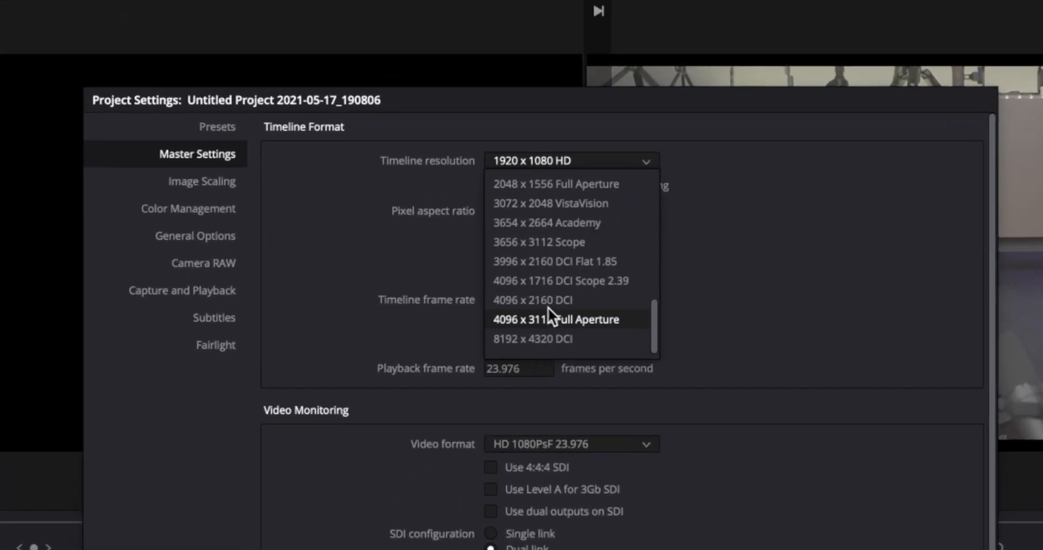
mouse_move(552, 300)
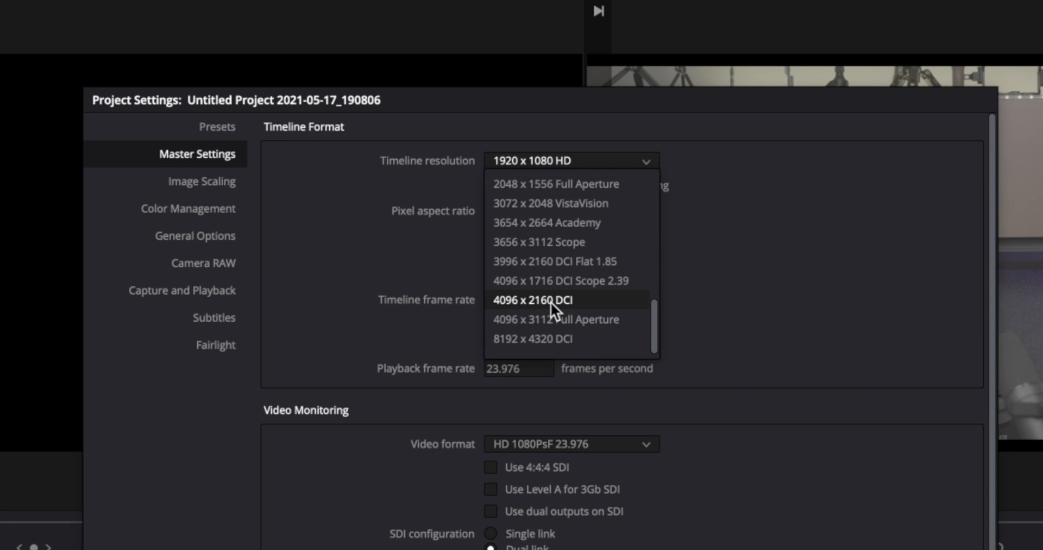
left_click(554, 300)
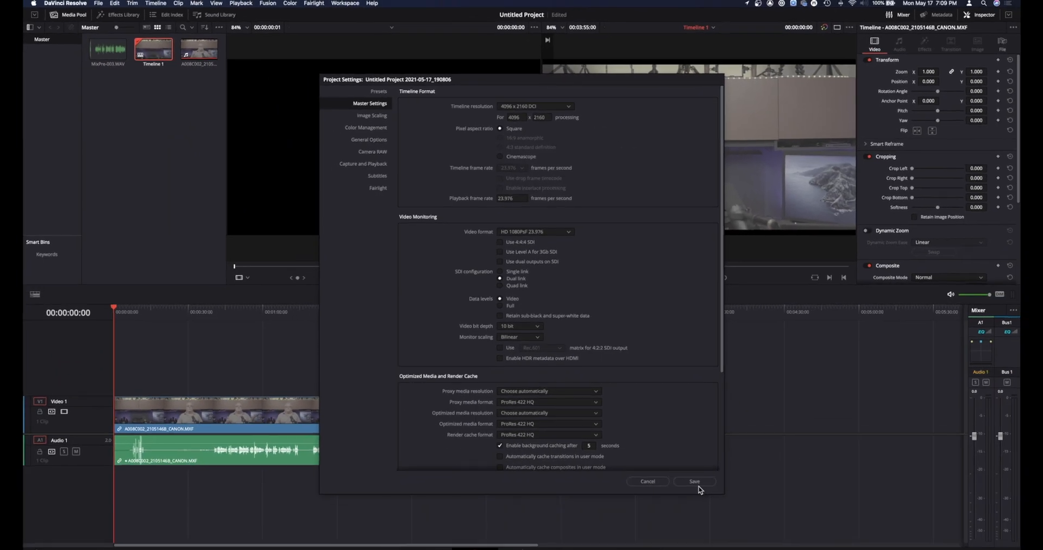
left_click(694, 481)
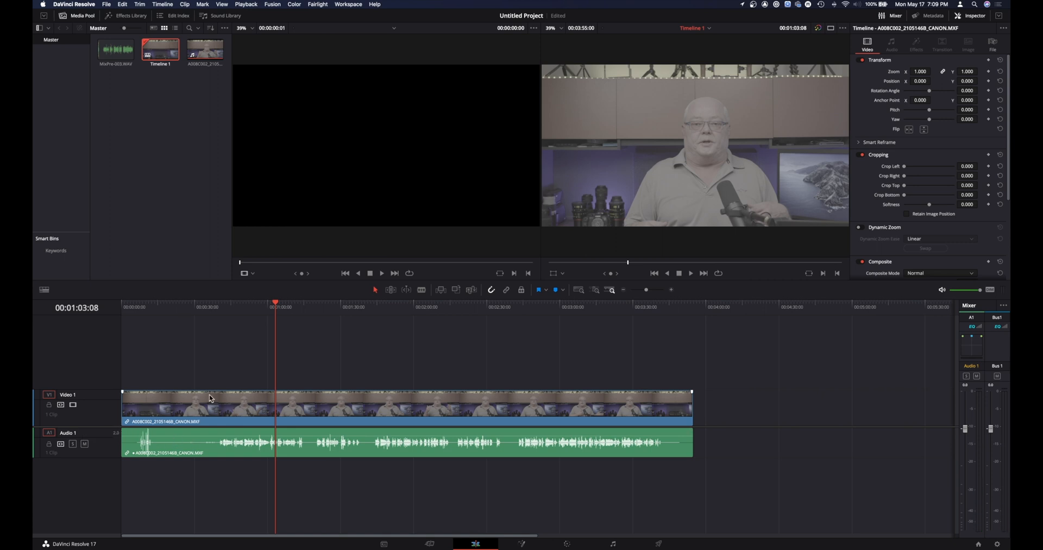
Change Audio 1 to a mono track and set the clip's audio format to Mono in Clip Attributes.
right_click(68, 439)
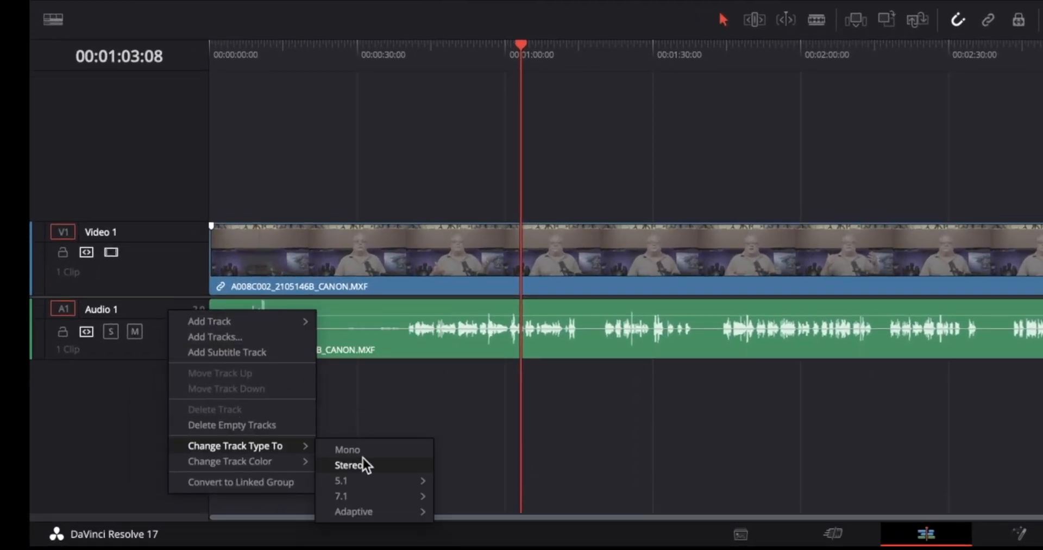
right_click(652, 253)
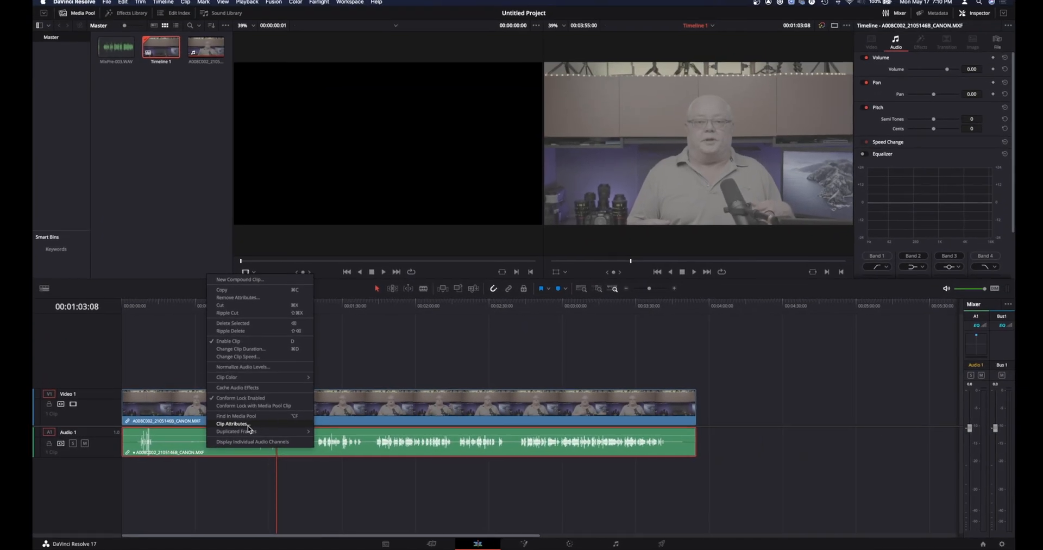
left_click(232, 423)
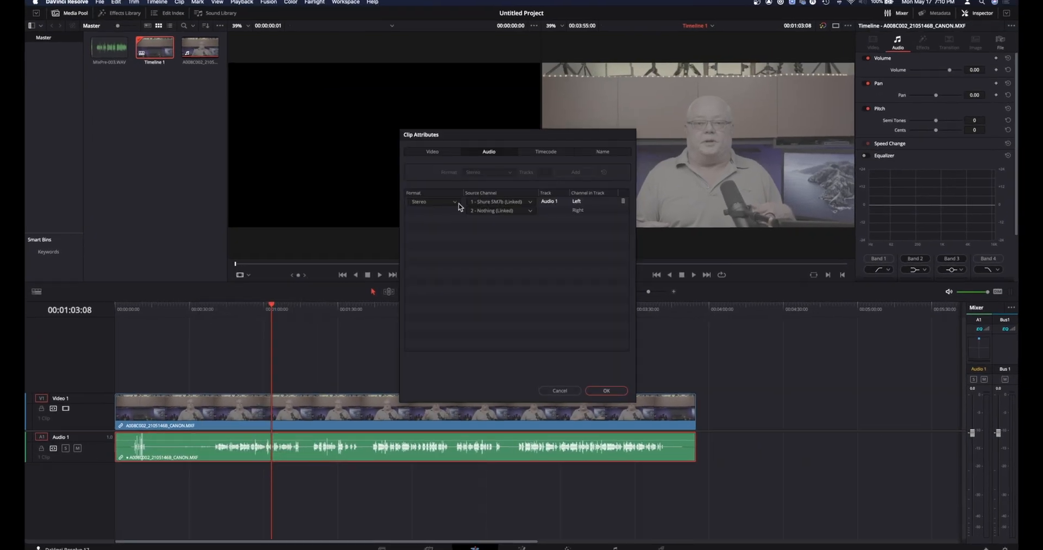
left_click(432, 202)
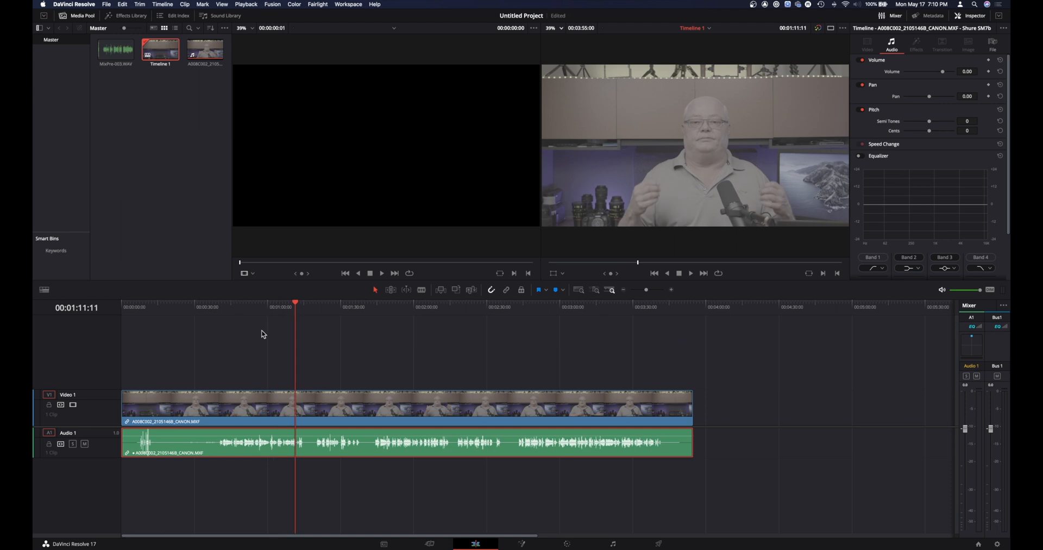
mouse_move(265, 338)
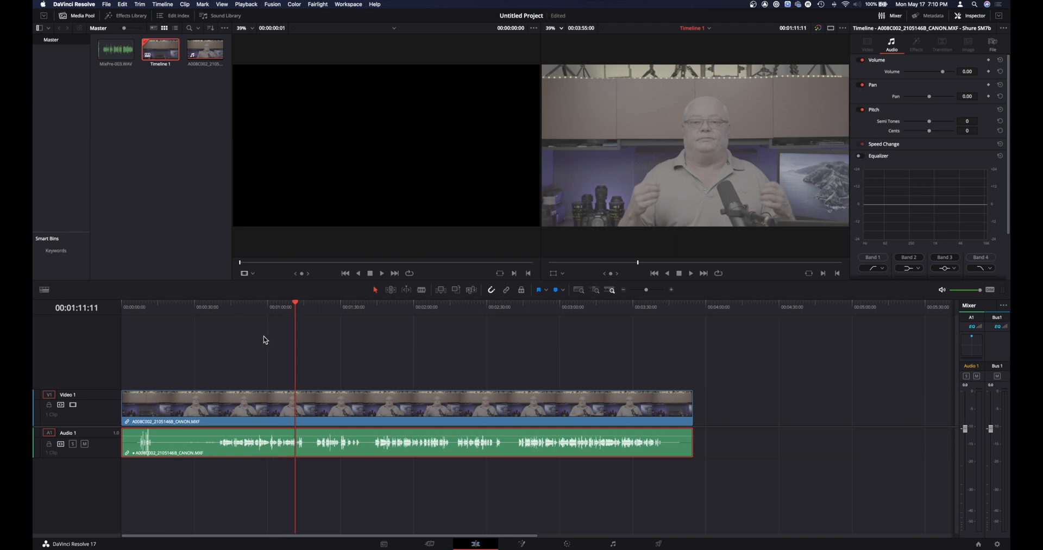
mouse_move(261, 335)
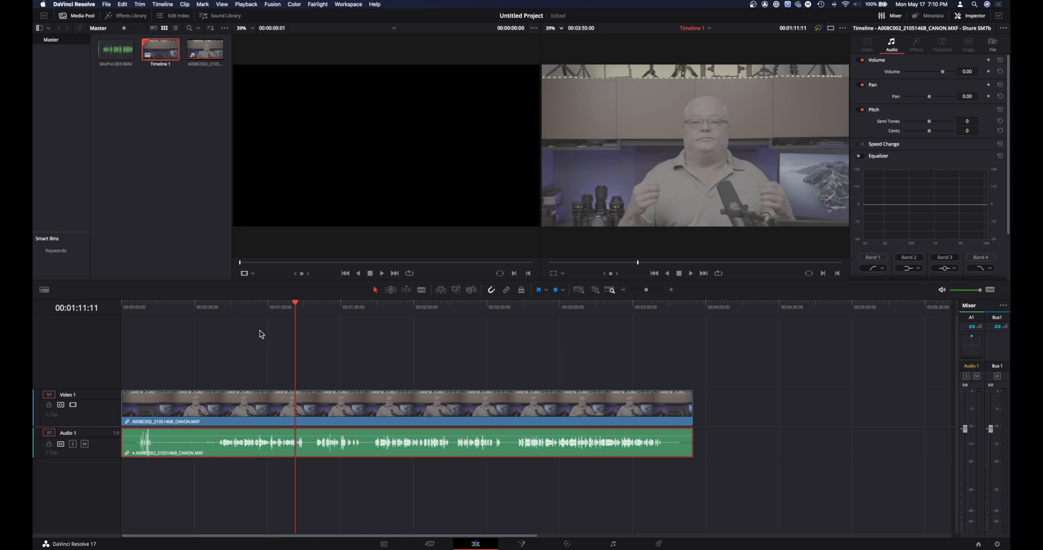
left_click(258, 306)
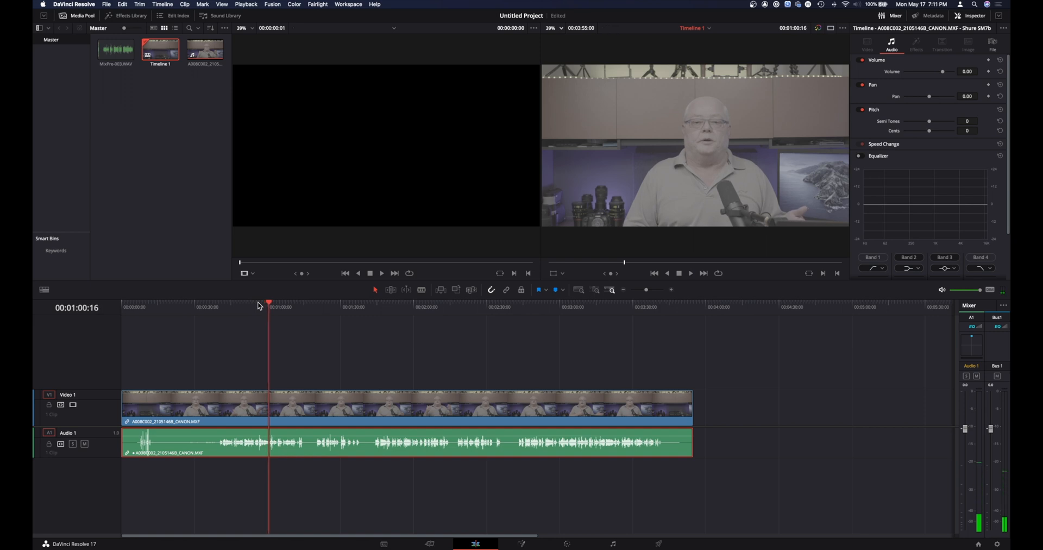
left_click(429, 307)
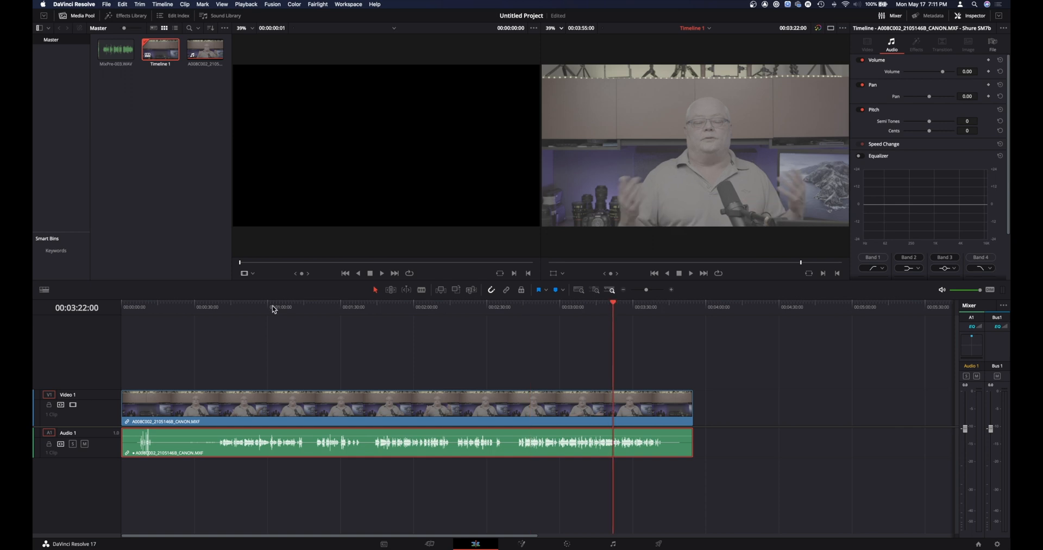
left_click(319, 307)
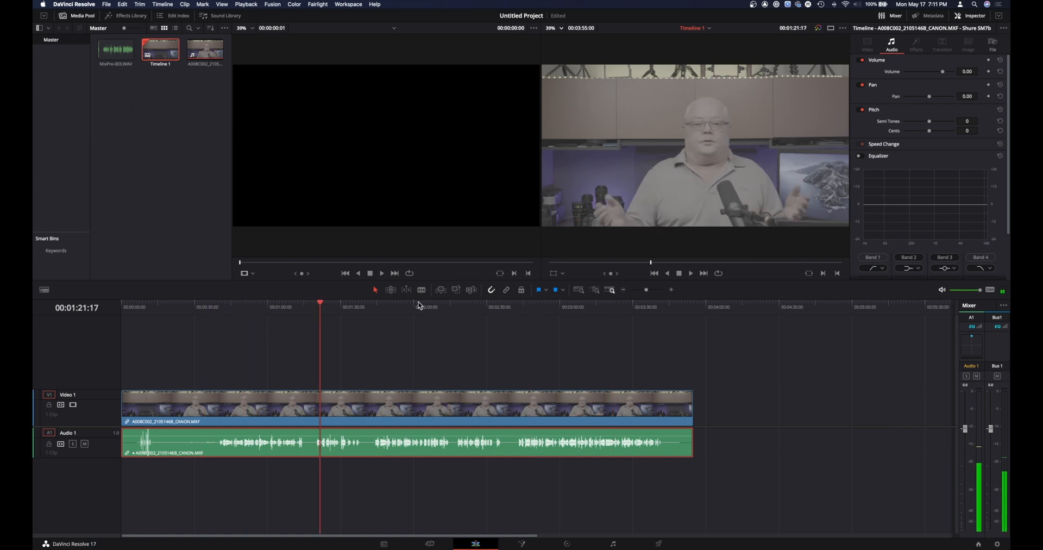
left_click(424, 306)
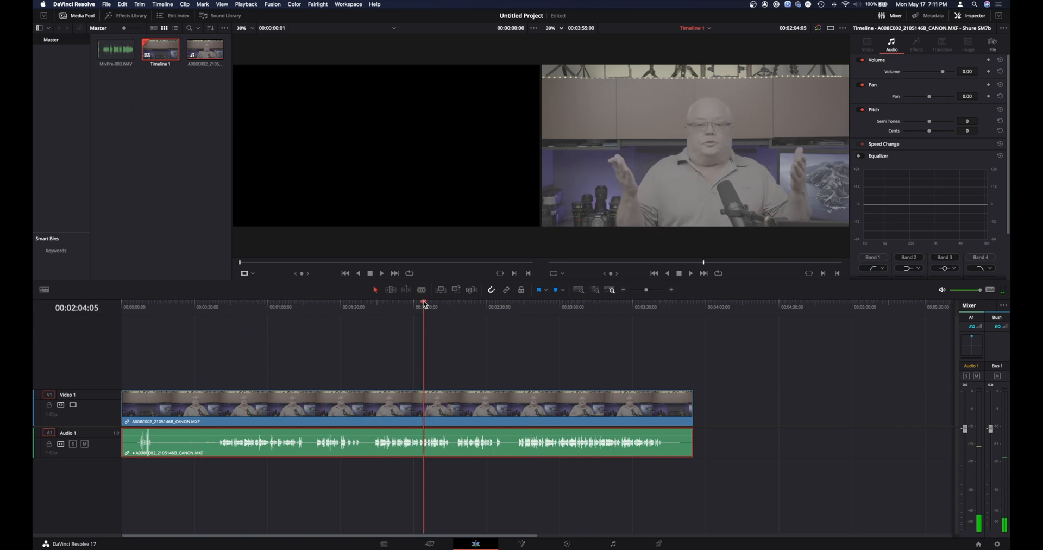